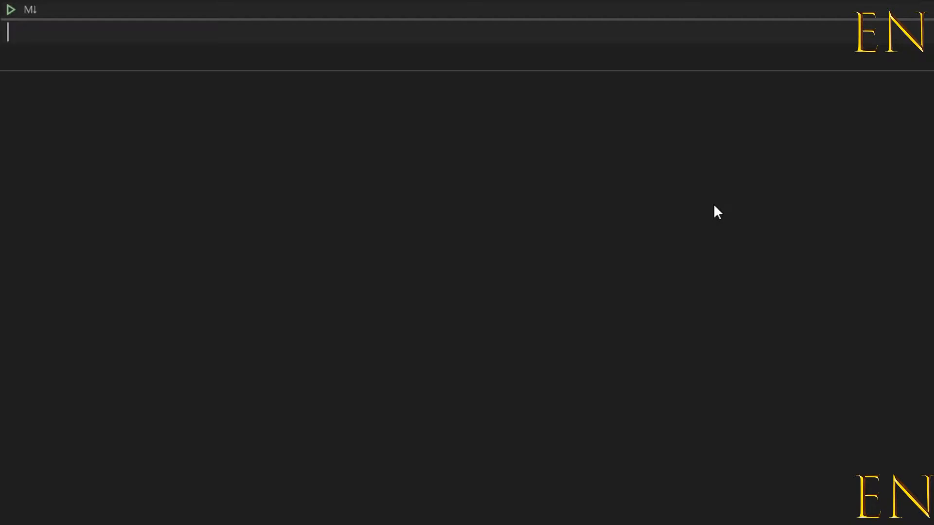
mouse_move(478, 201)
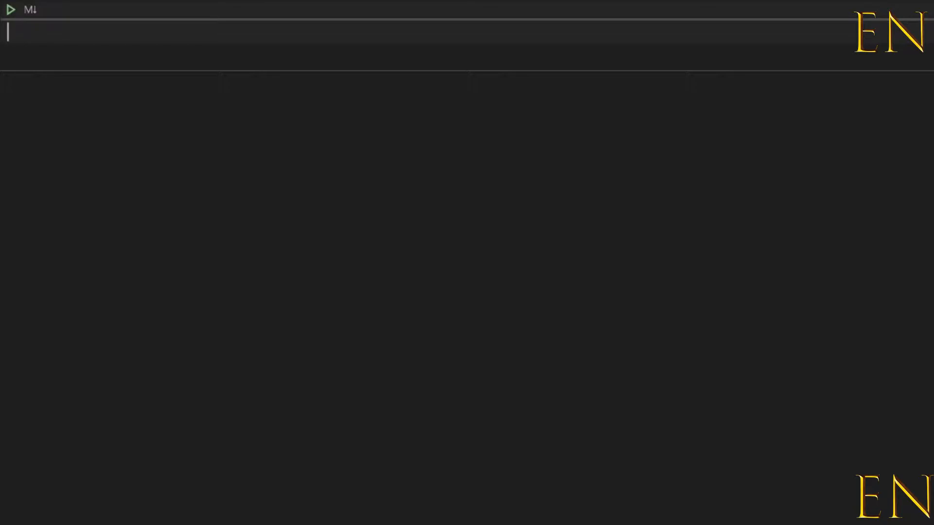
mouse_move(145, 446)
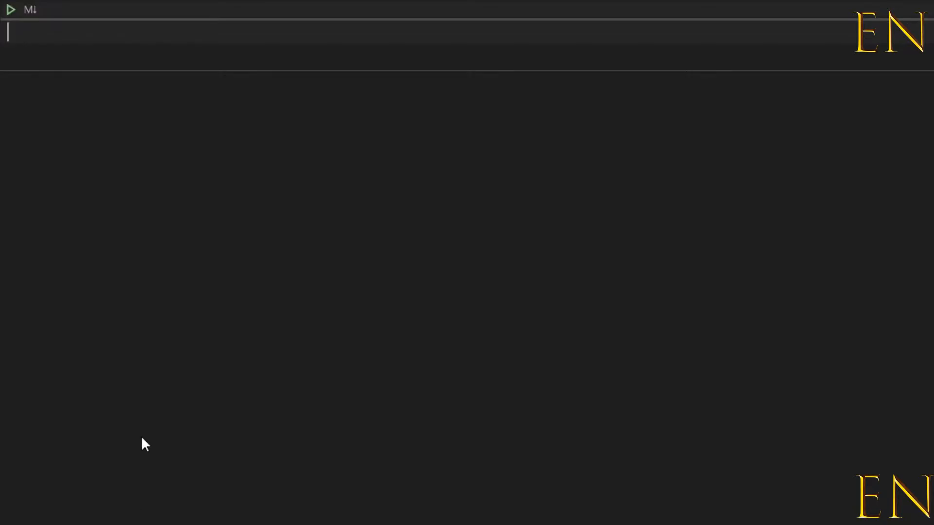
mouse_move(152, 446)
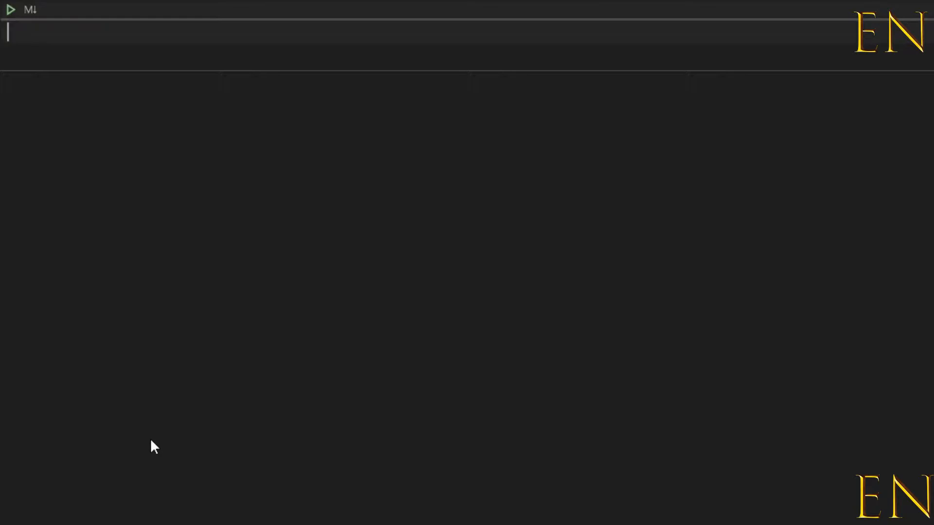
Step: Write 'import plotly as px' and 'import pandas as pd' in the first cell, retyping a mistyped line
text(import)
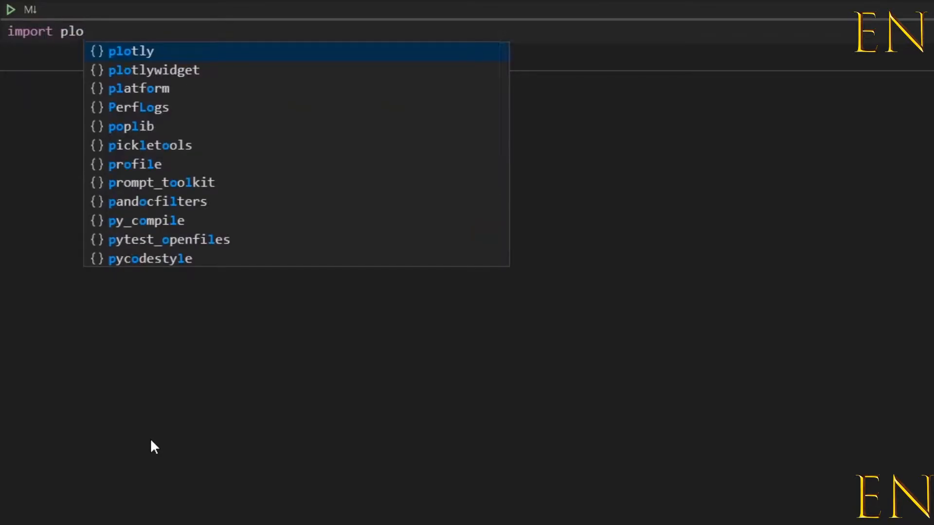
text(plotly as [)
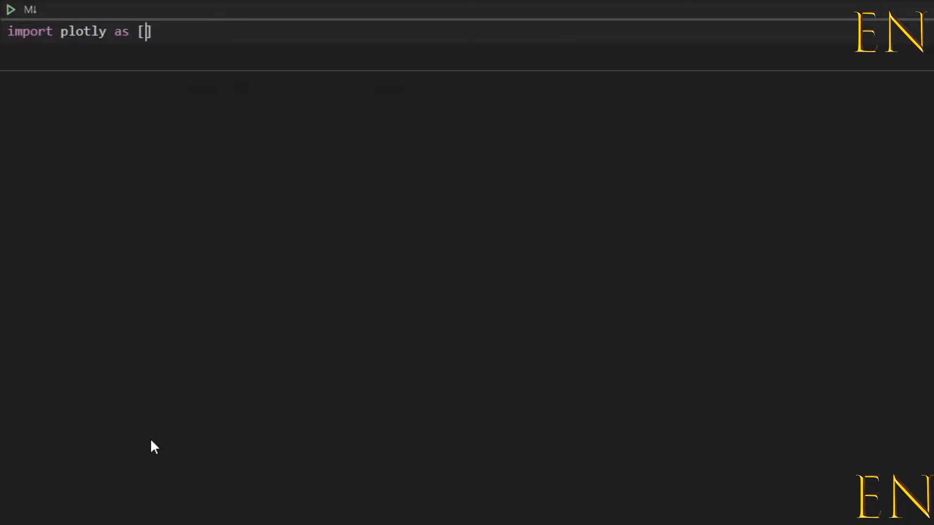
key(ctrl+a)
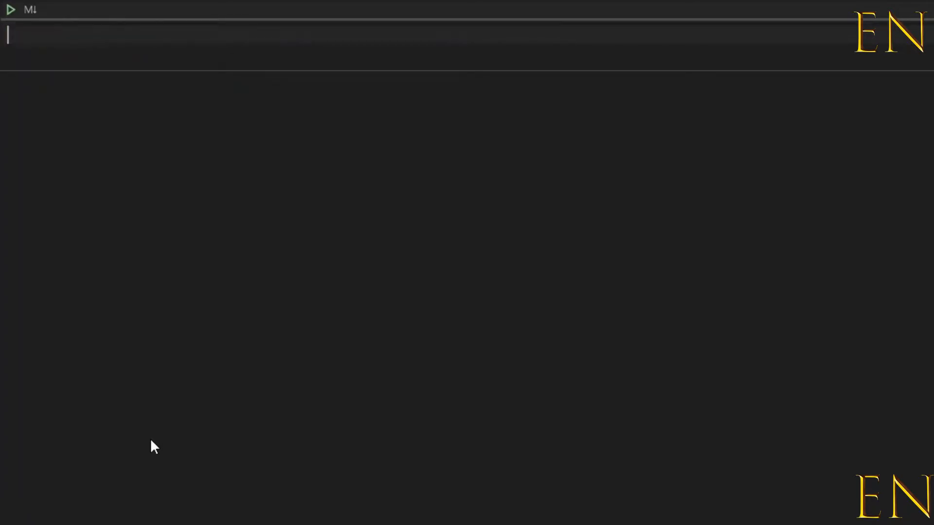
text(import plotly as px)
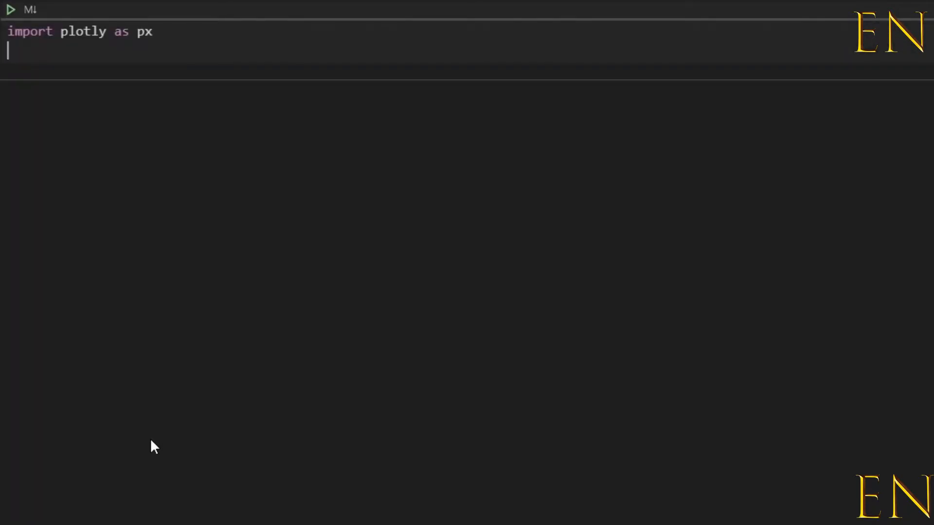
text(import p)
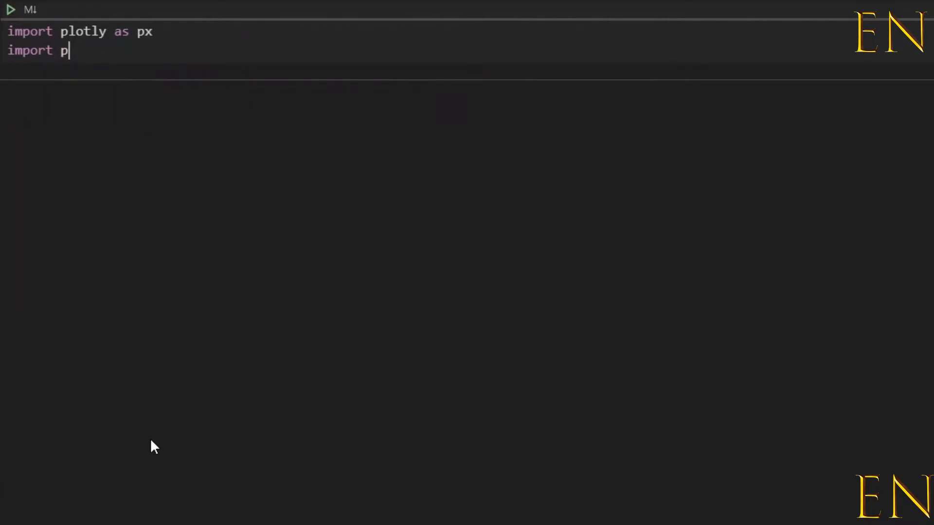
text(andas)
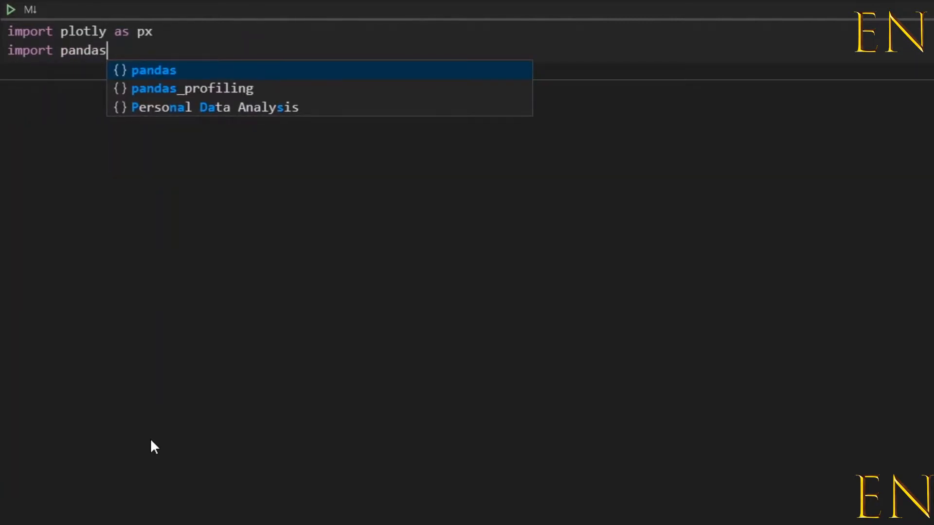
text(as pd)
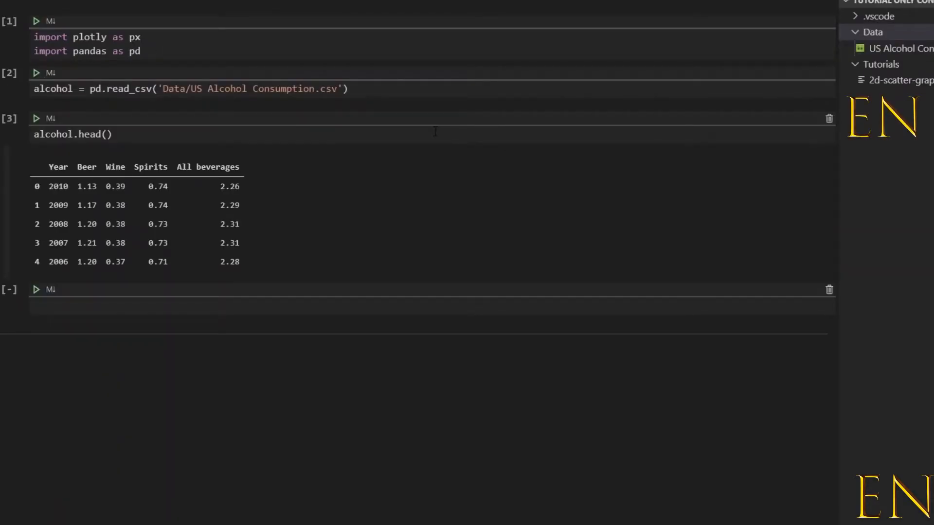
mouse_move(229, 115)
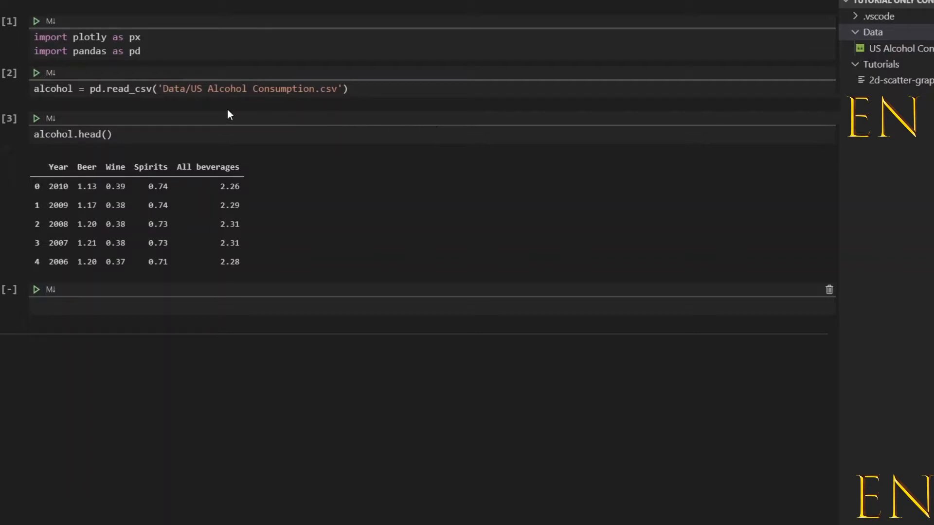
mouse_move(559, 209)
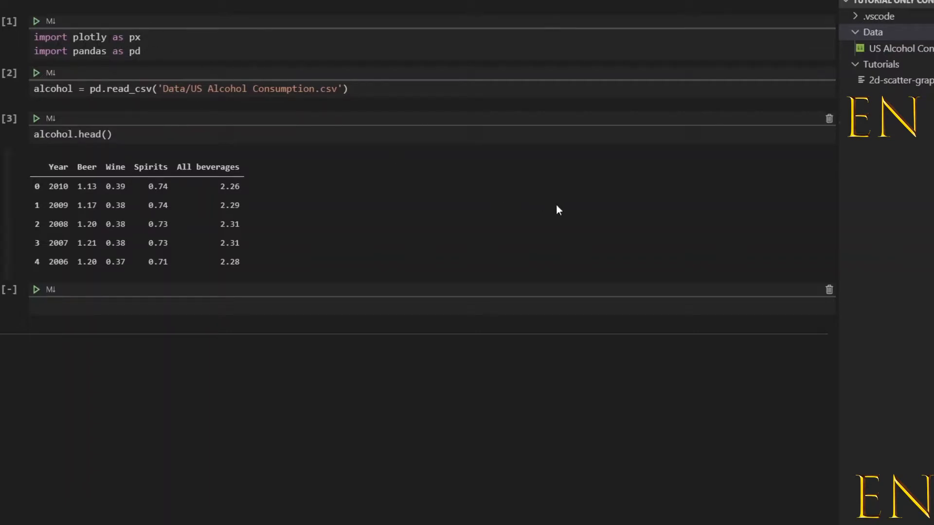
mouse_move(741, 222)
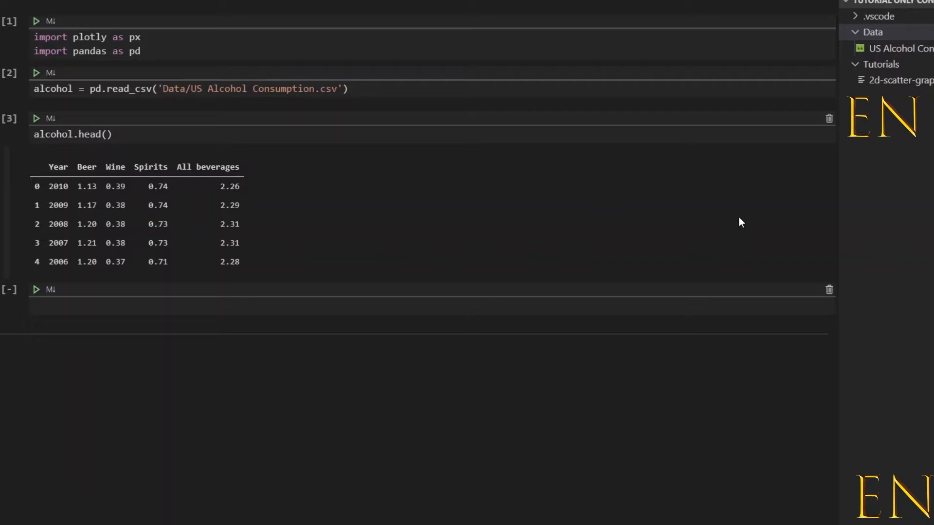
Step: Begin a px.scatter() call in a new cell with the alcohol DataFrame as first argument
text(px.)
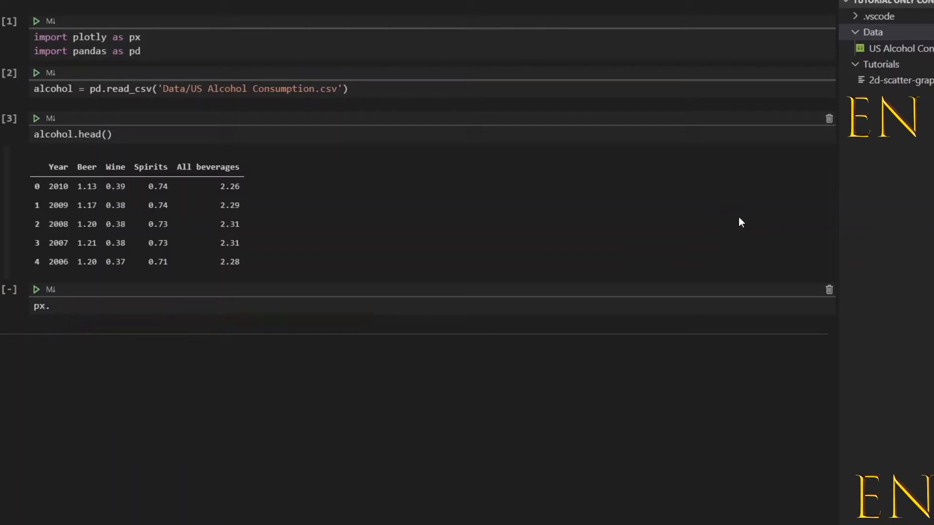
text(scatter)
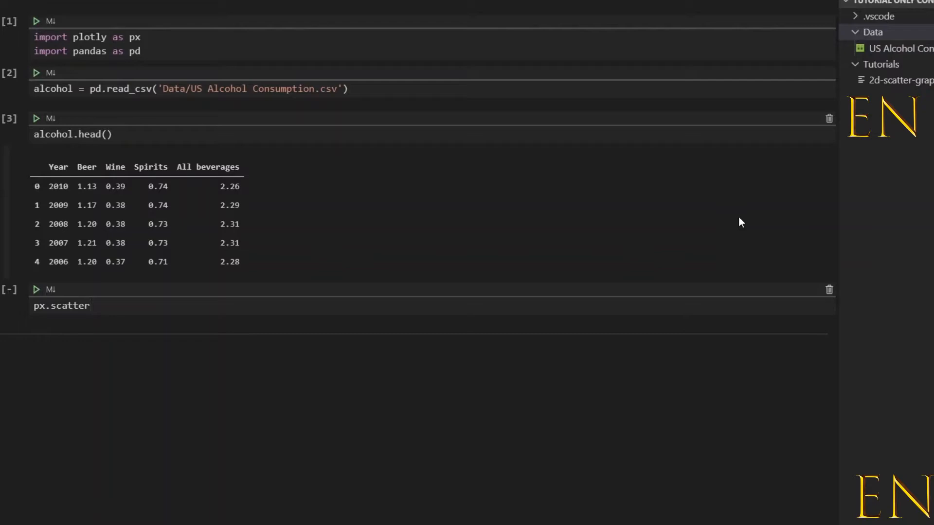
text(())
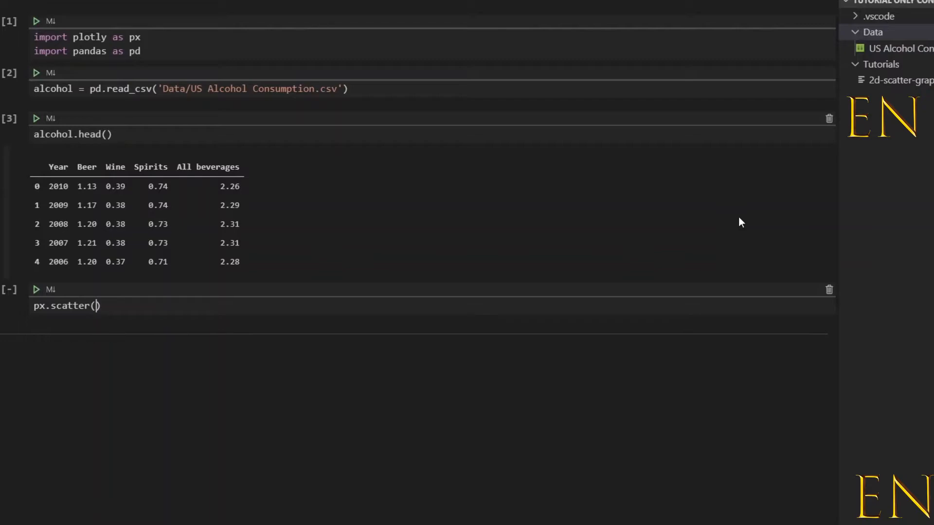
text(alcohol,)
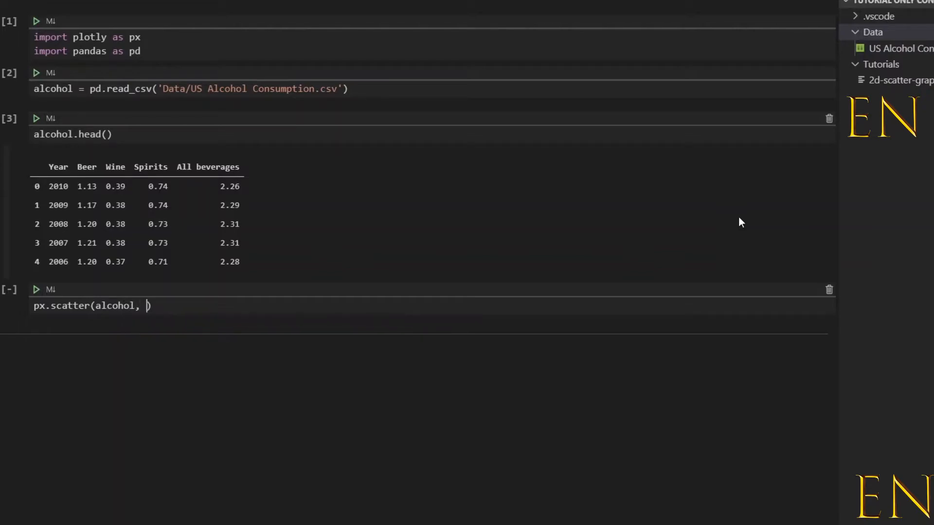
mouse_move(465, 299)
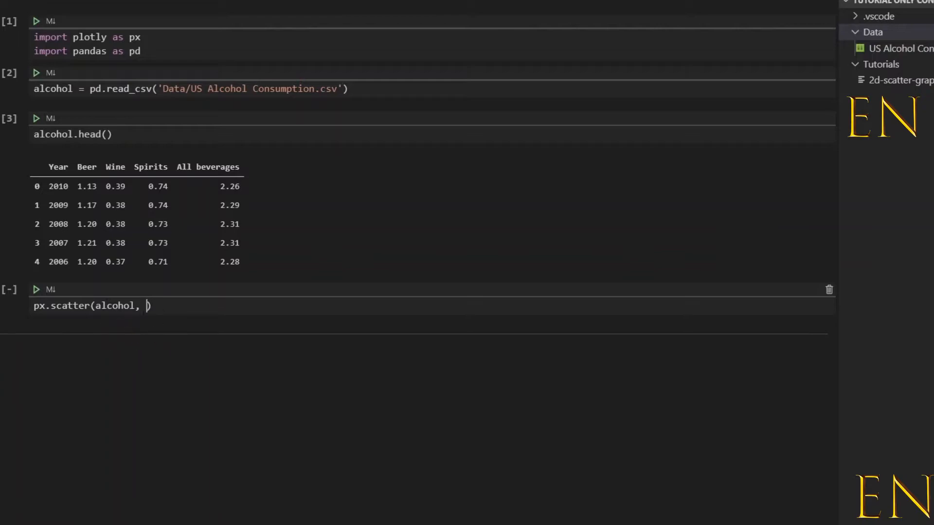
mouse_move(464, 367)
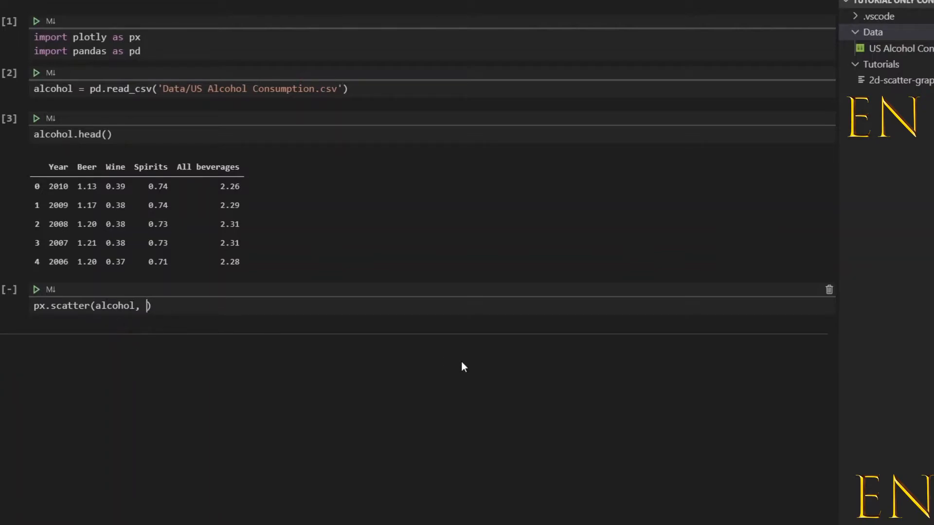
mouse_move(556, 197)
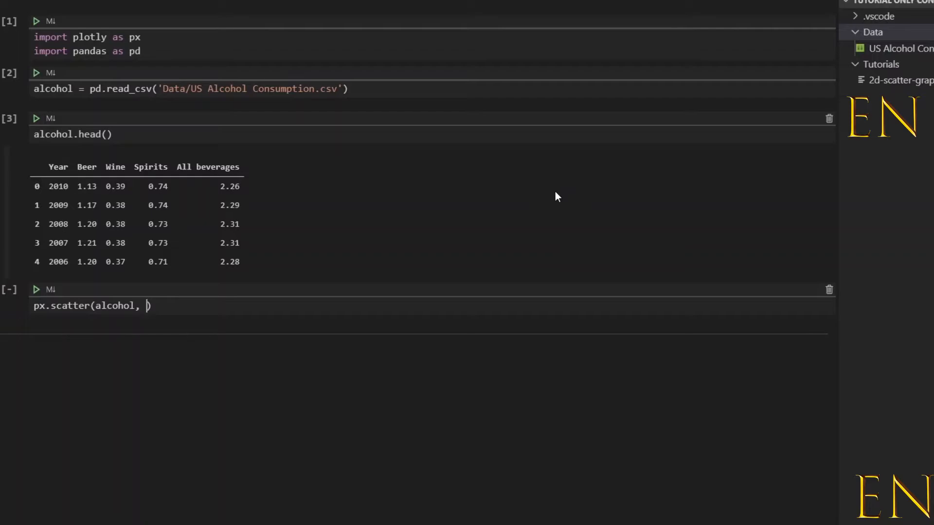
Step: Finish px.scatter(alcohol, x='Beer', y='Wine') and run it, producing an AttributeError
text(x=)
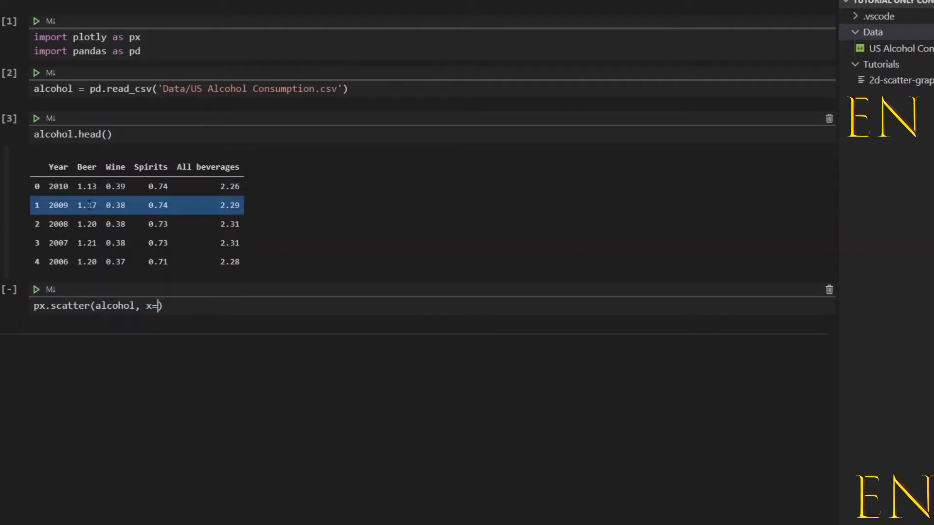
click(86, 186)
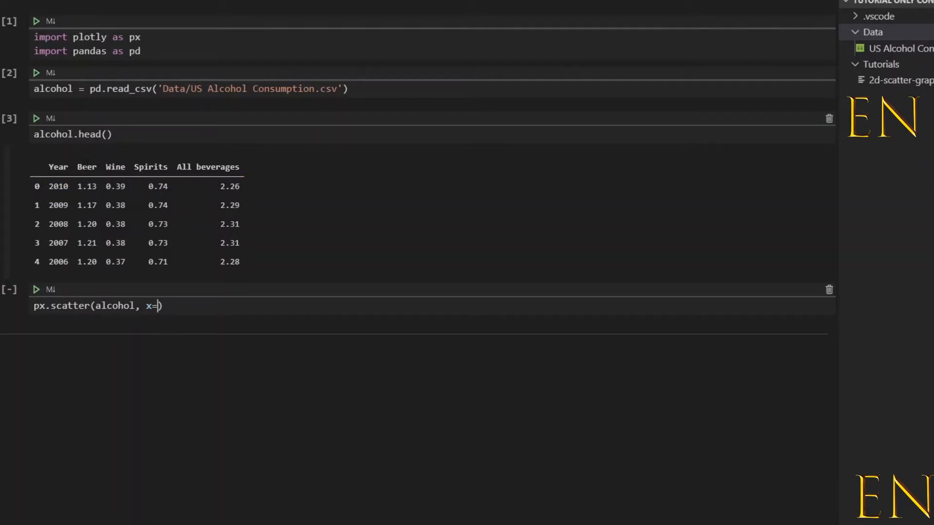
mouse_move(375, 234)
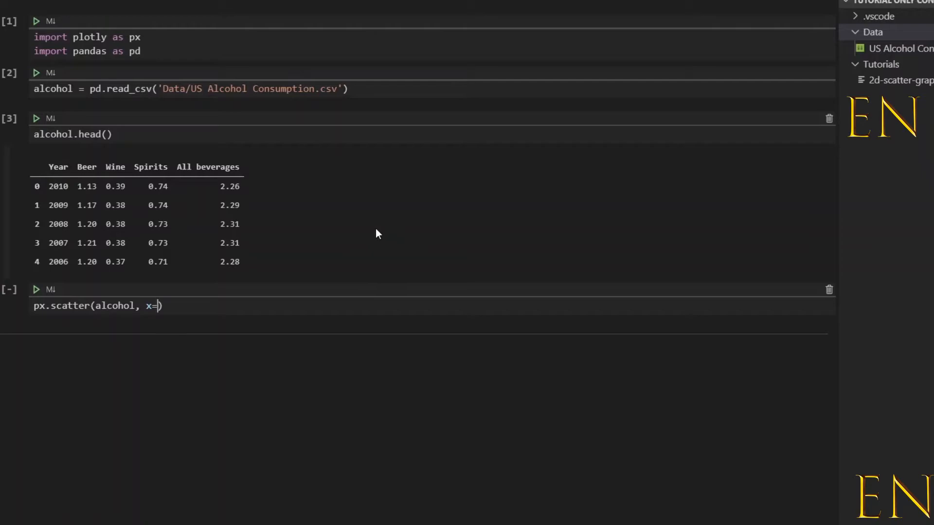
text('Be)
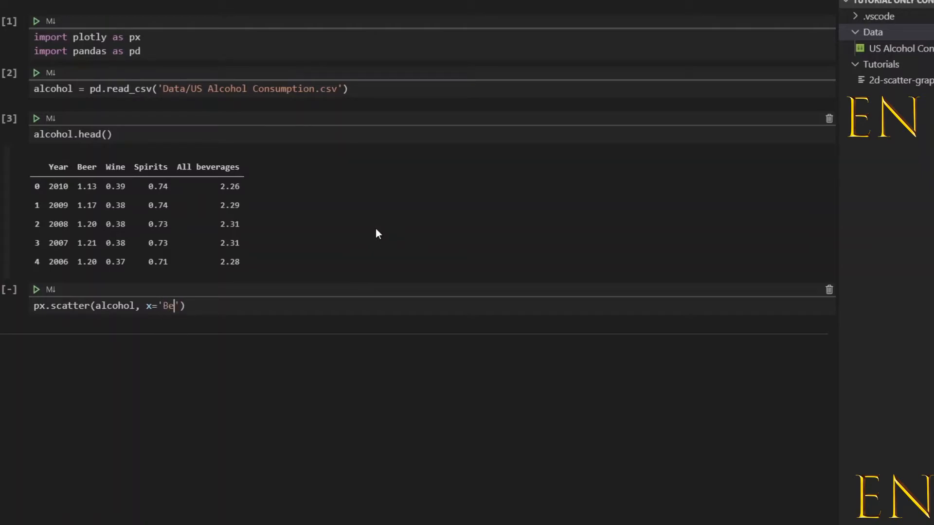
text(er',)
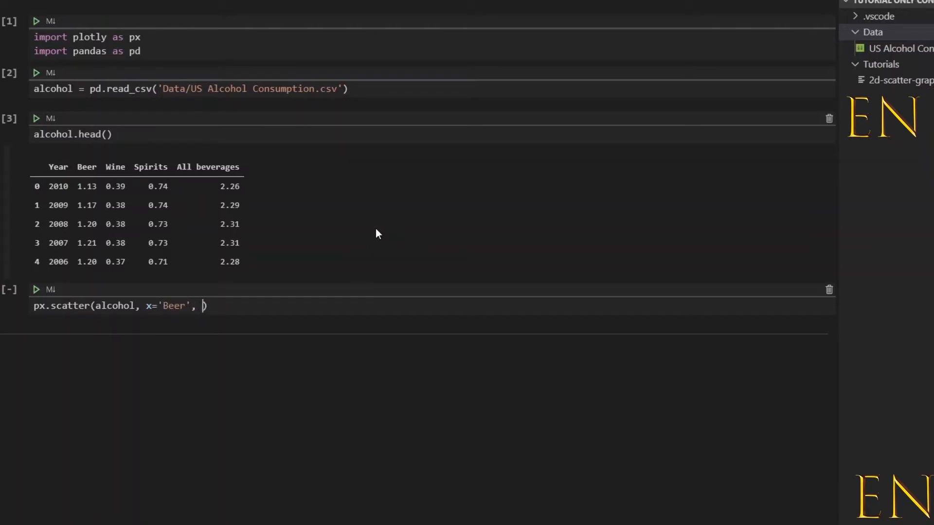
text(y=')
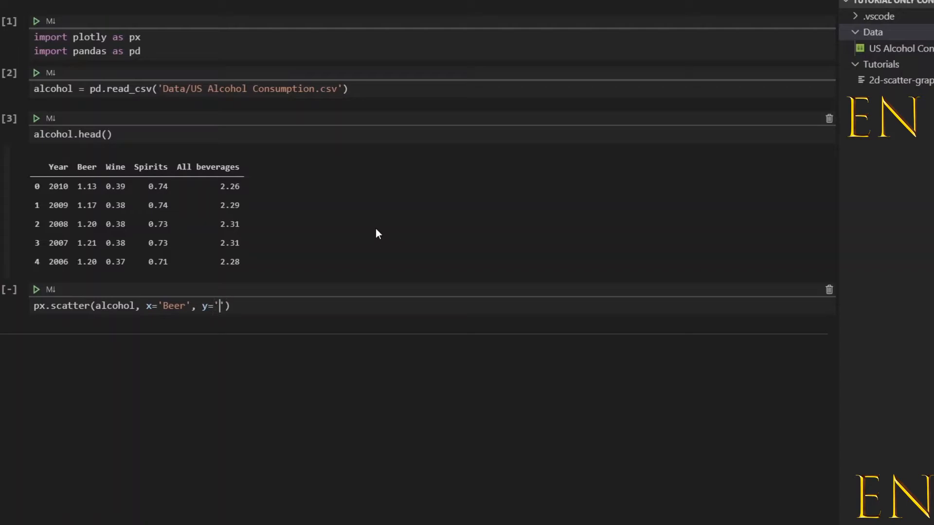
text(Wine)
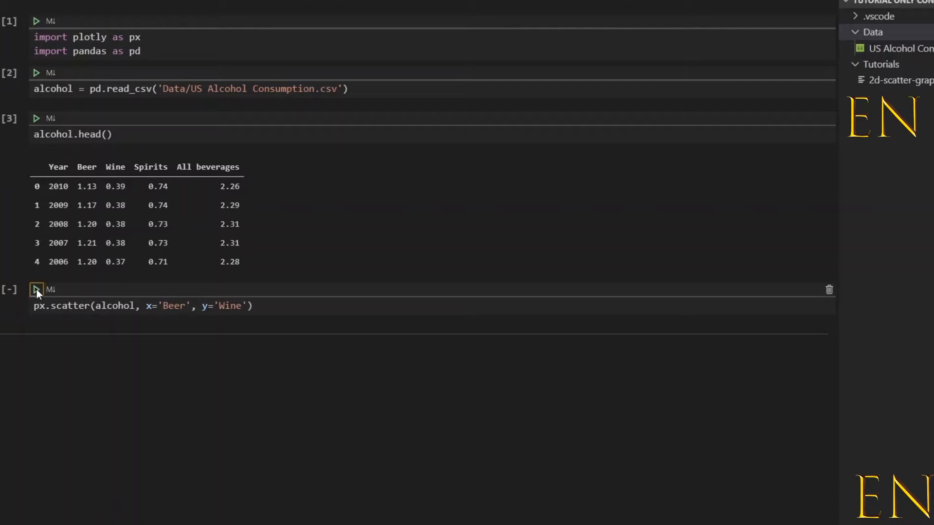
click(35, 289)
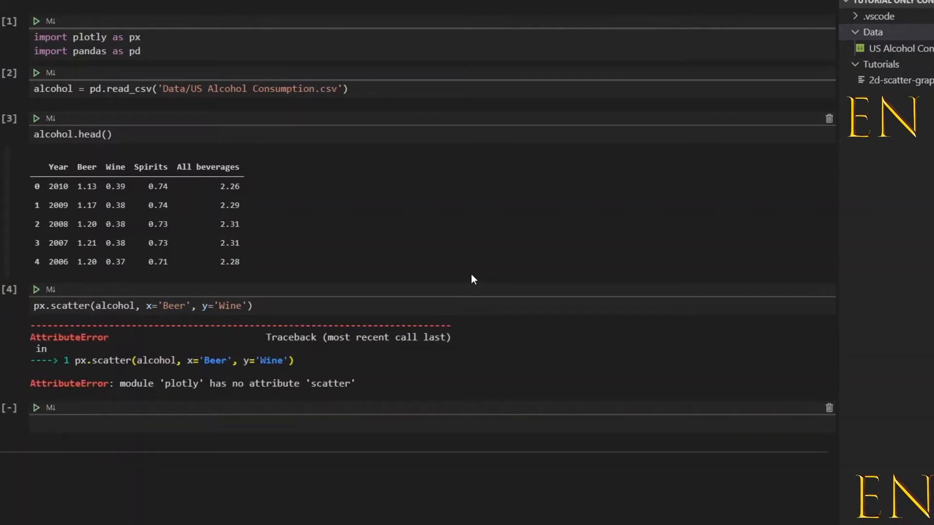
mouse_move(95, 292)
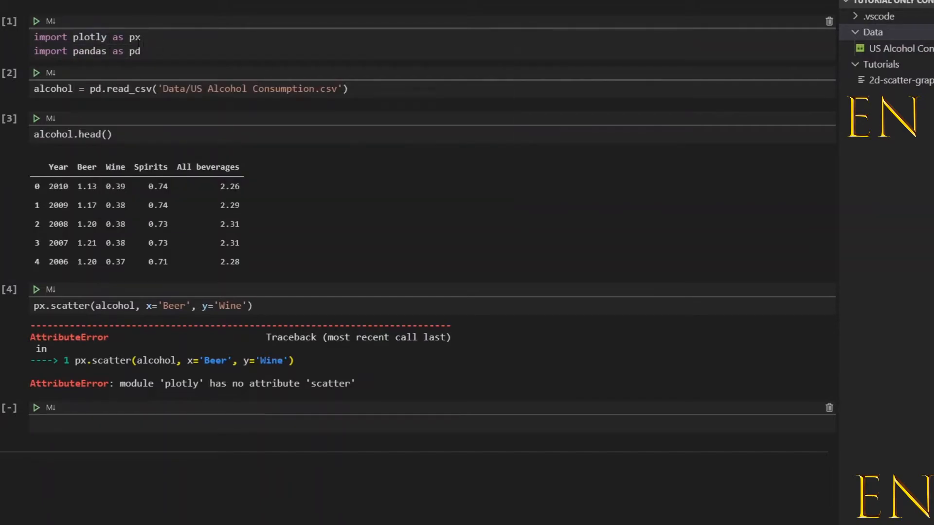
mouse_move(157, 149)
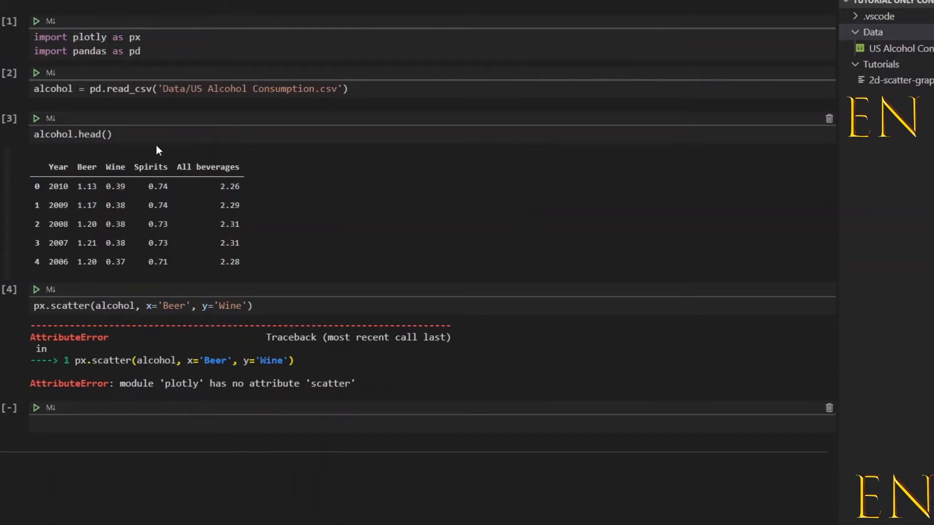
click(108, 37)
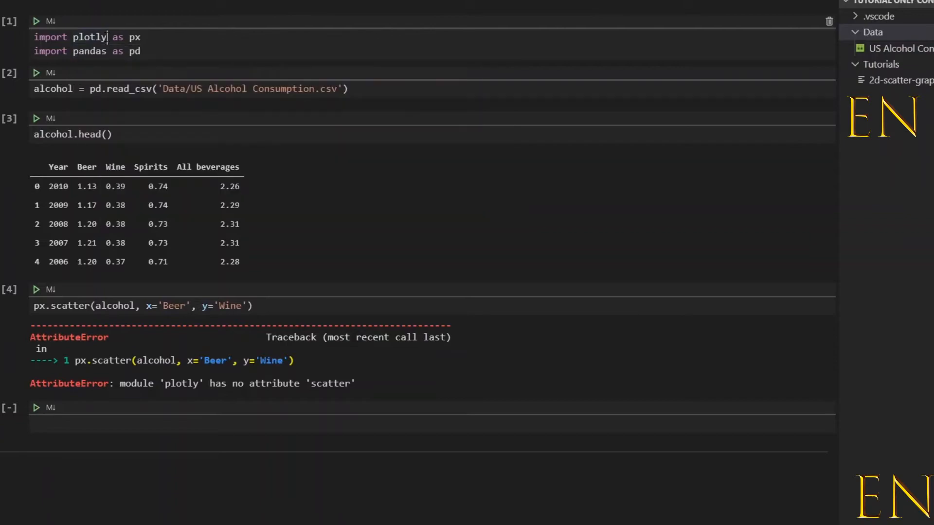
Step: Change the import to 'import plotly.express as px'
text(.e)
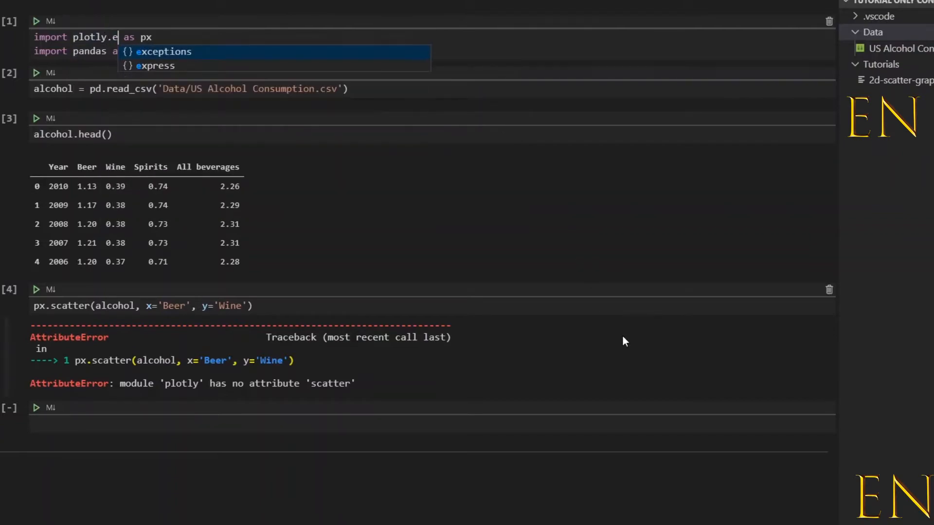
text(xpress)
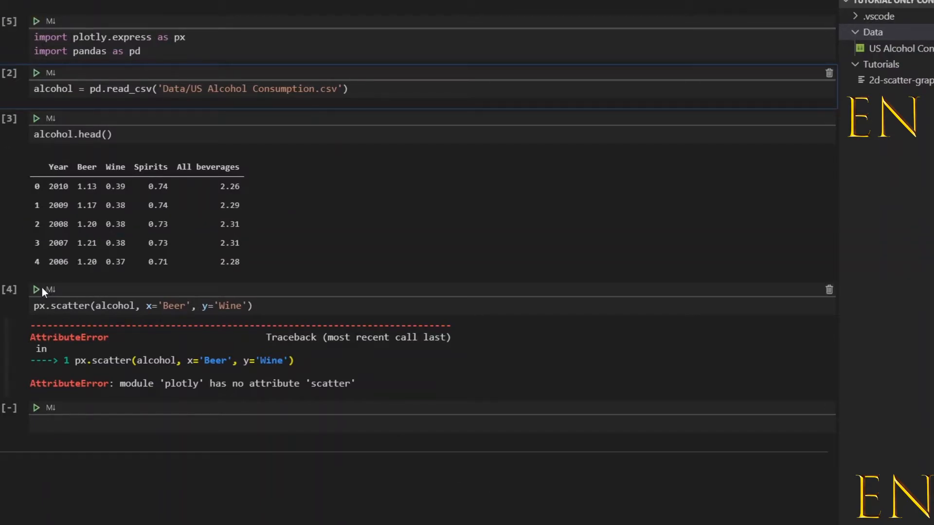
Step: Re-run the scatter cell and scroll down to the rendered Beer-versus-Wine scatter plot
click(35, 290)
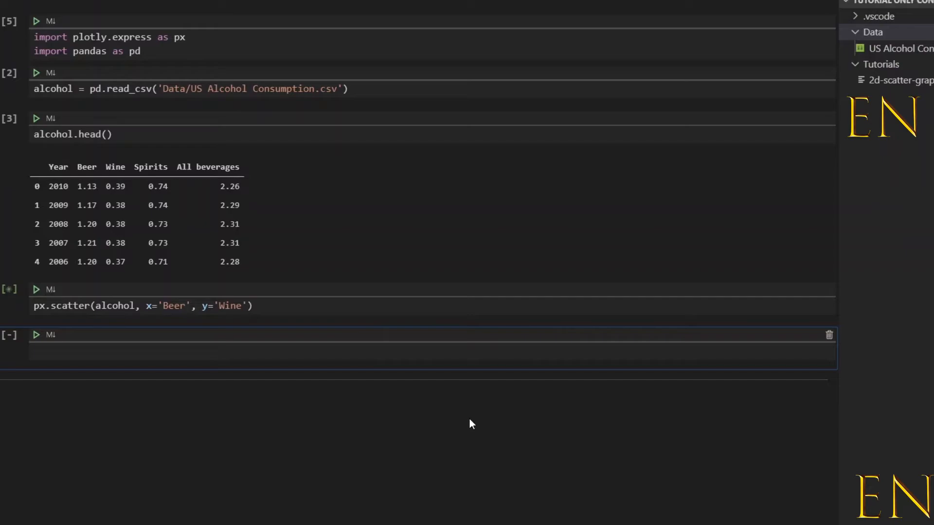
click(35, 289)
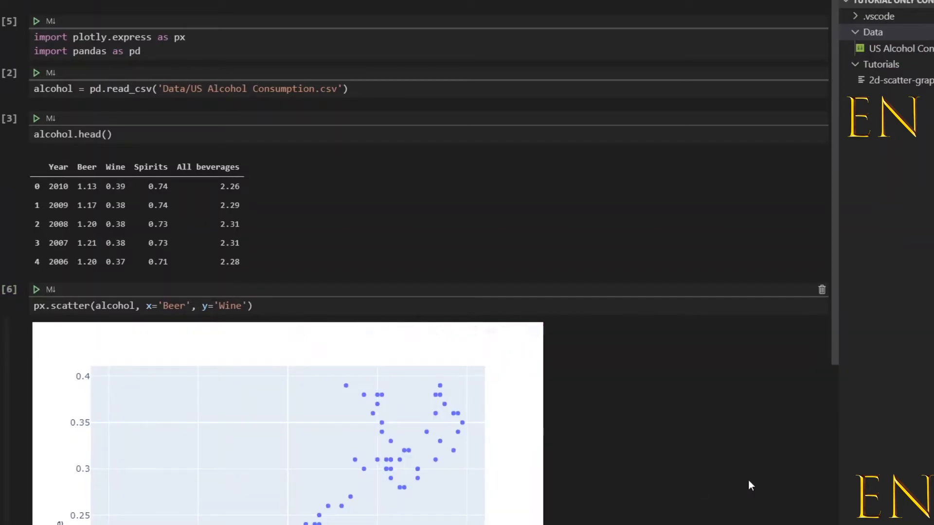
scroll(down, 3)
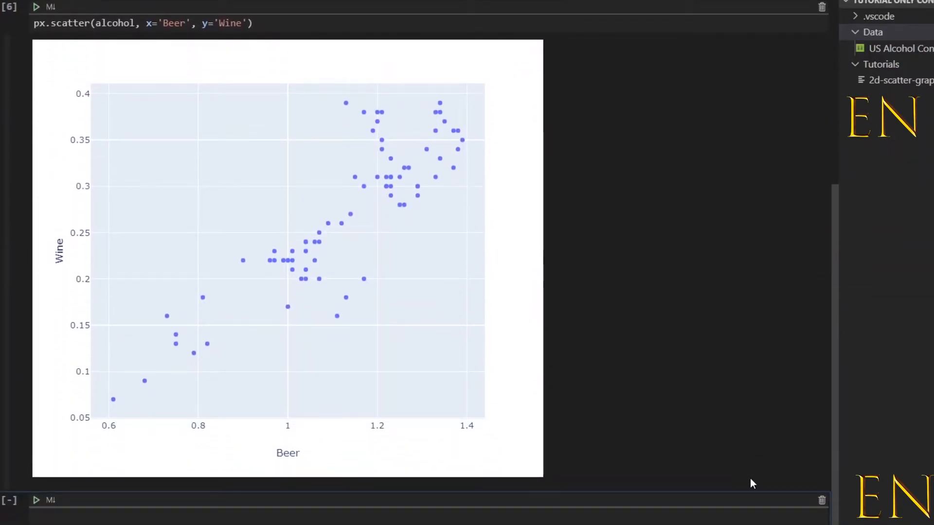
mouse_move(304, 250)
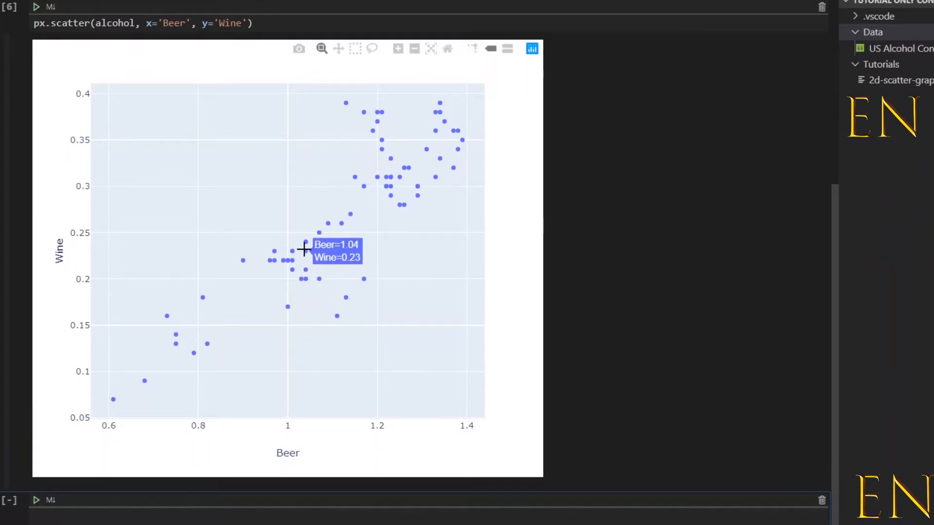
mouse_move(138, 383)
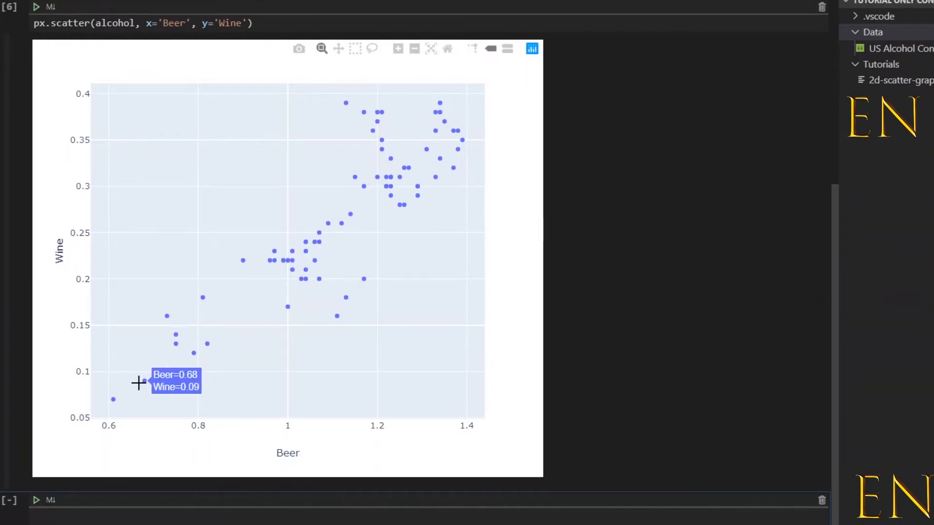
mouse_move(452, 127)
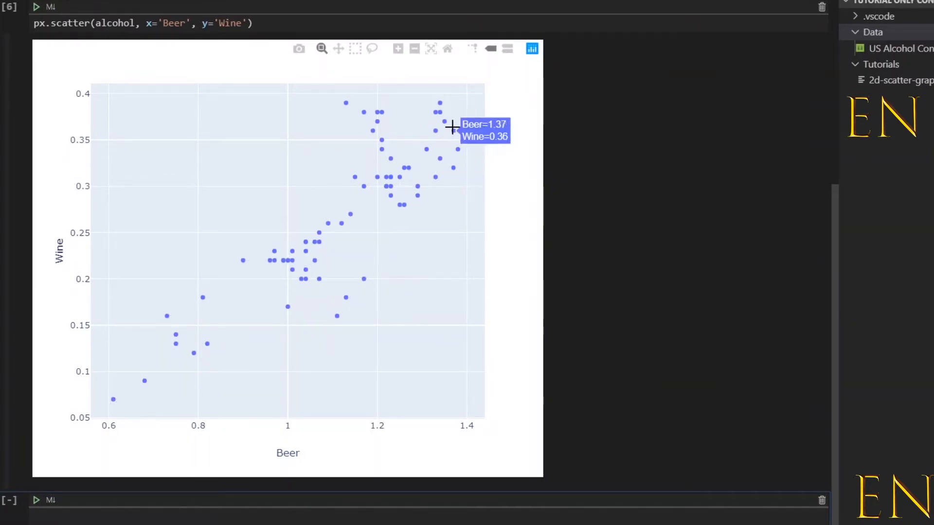
scroll(down, 3)
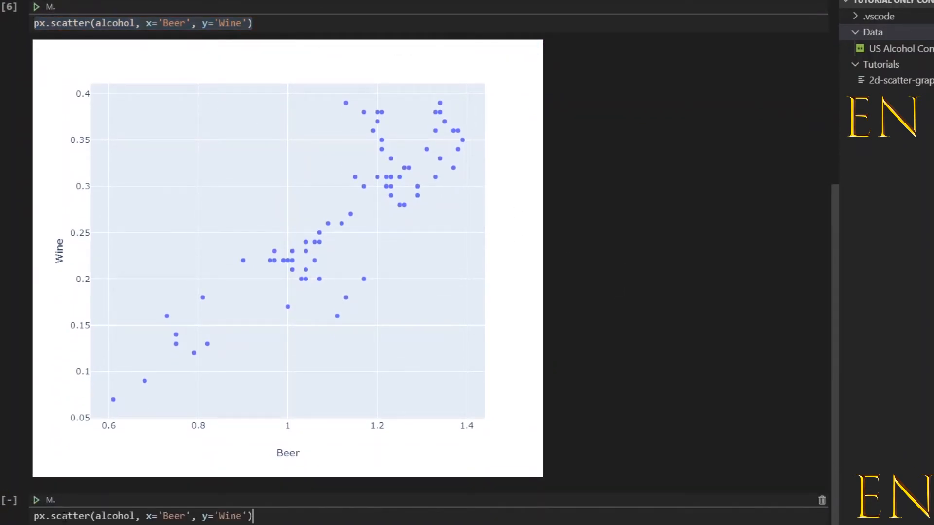
Step: Replace 'scatter' with 'line' in the copied call and run it to show the line chart
double_click(68, 515)
text(lin)
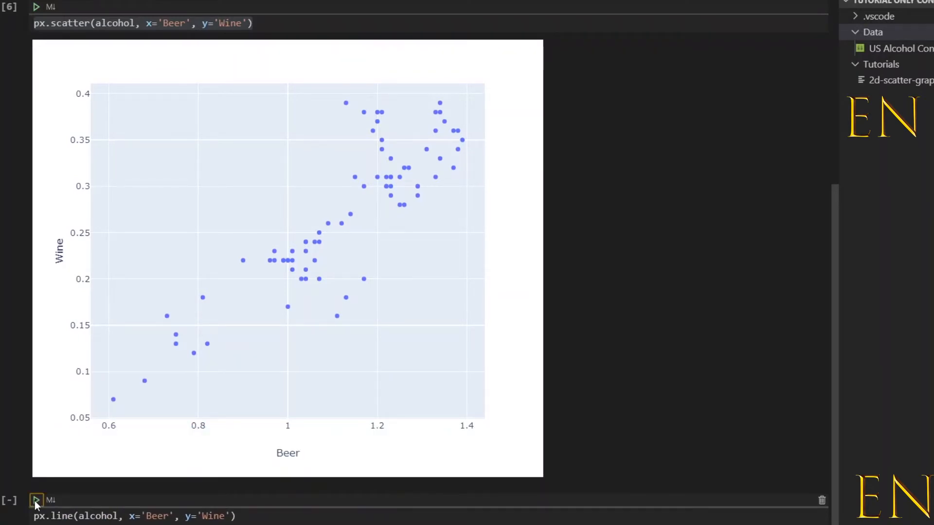
click(35, 500)
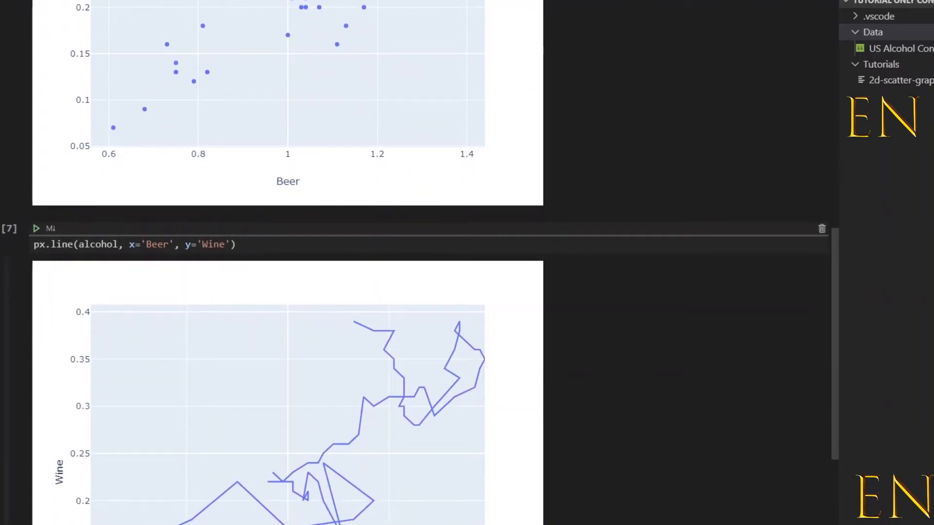
scroll(down, 3)
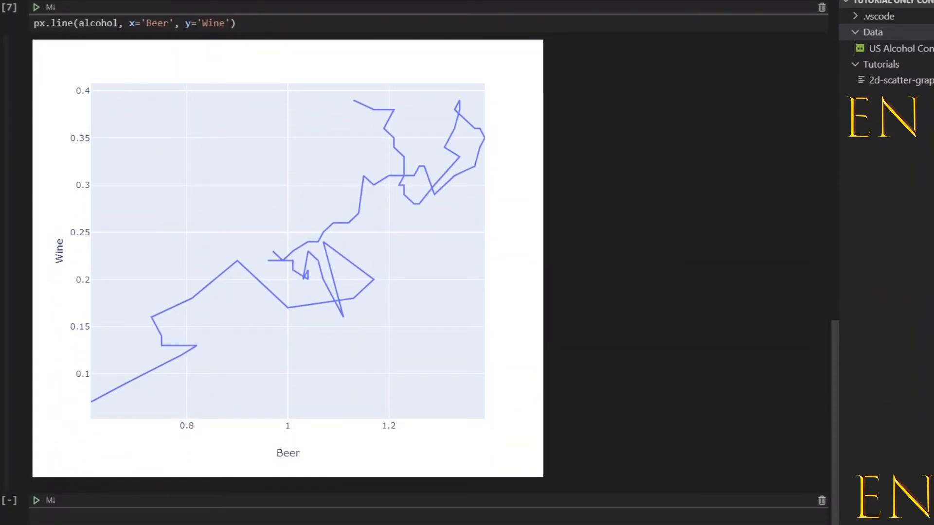
mouse_move(318, 247)
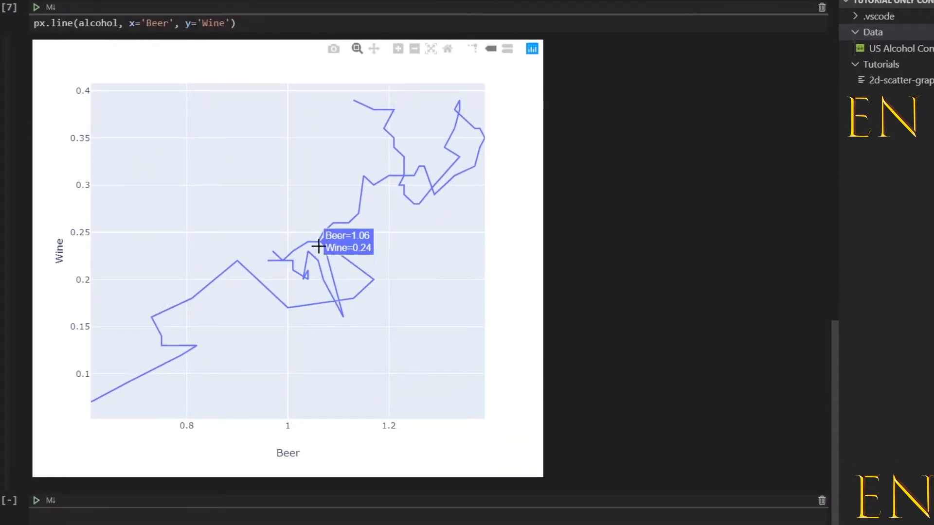
mouse_move(422, 143)
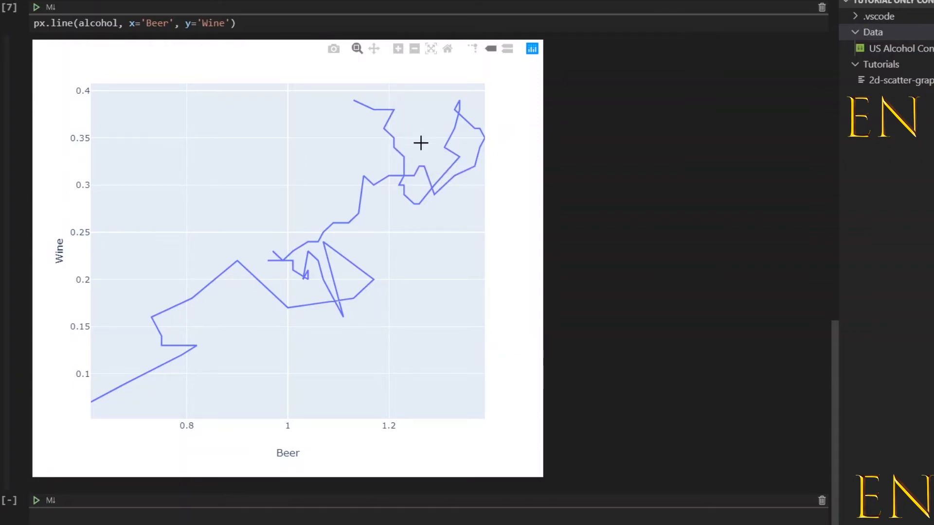
mouse_move(300, 499)
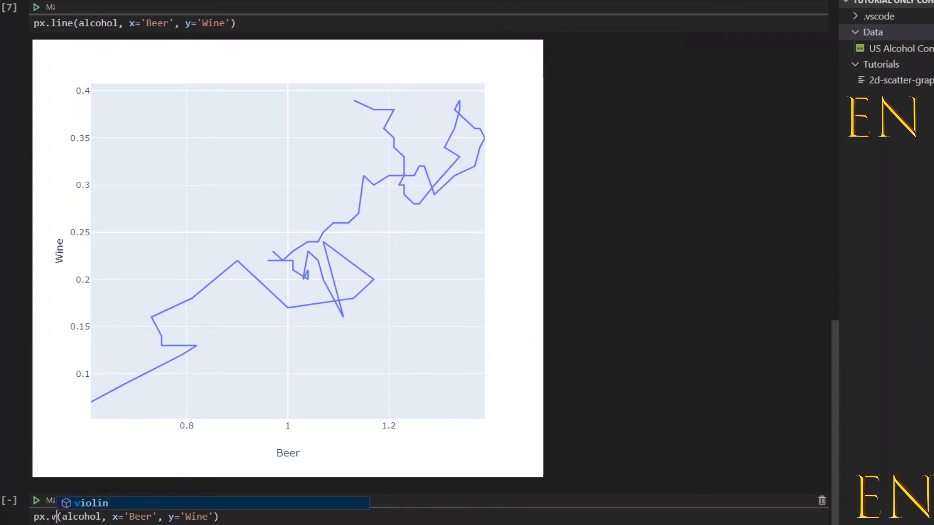
Step: Create px.bar(alcohol, x='Beer', y='Wine') to render a bar chart, then scroll back up
text(bar)
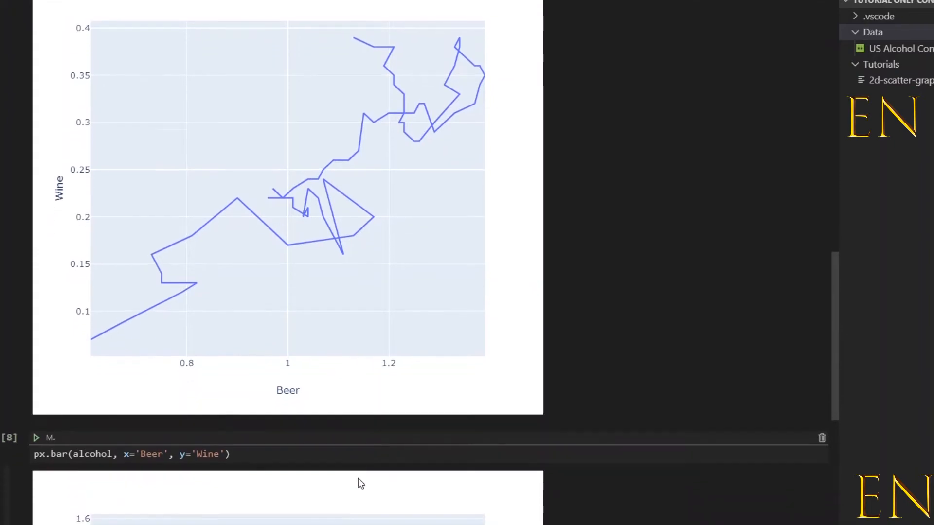
scroll(down, 3)
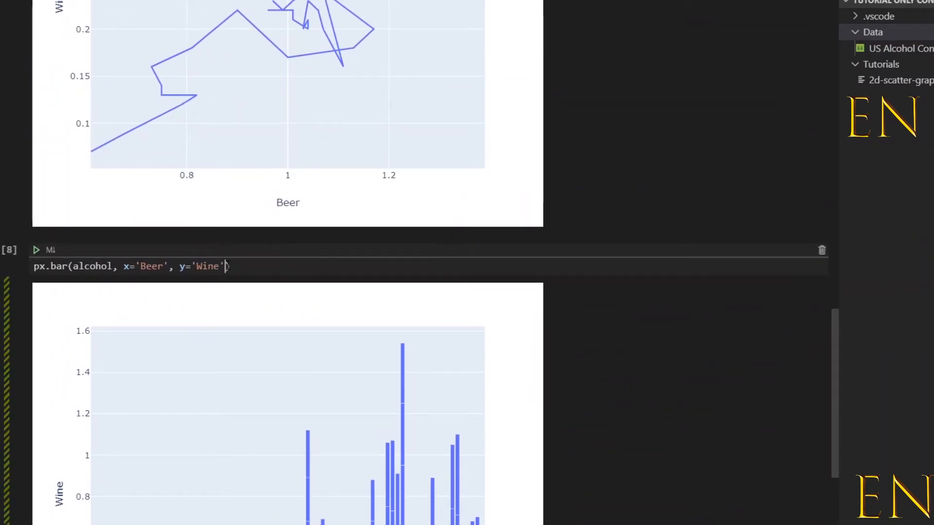
mouse_move(372, 292)
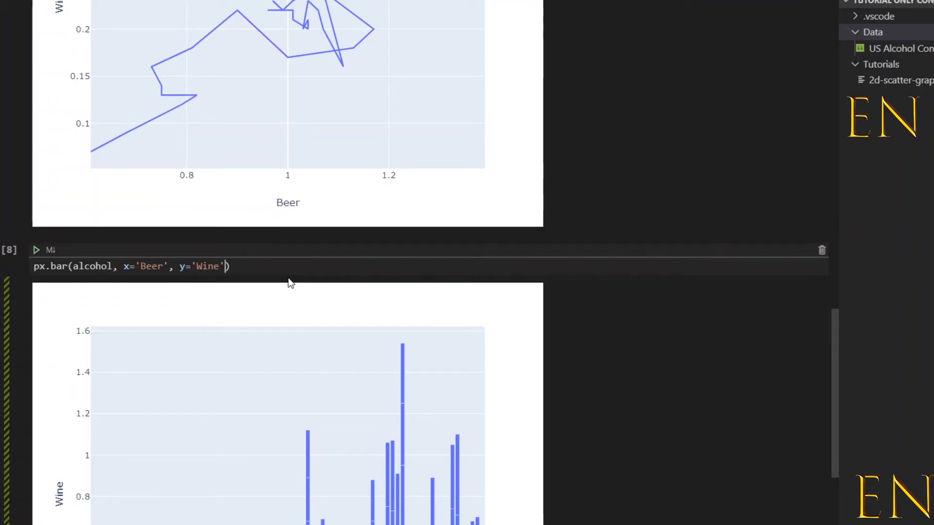
mouse_move(618, 393)
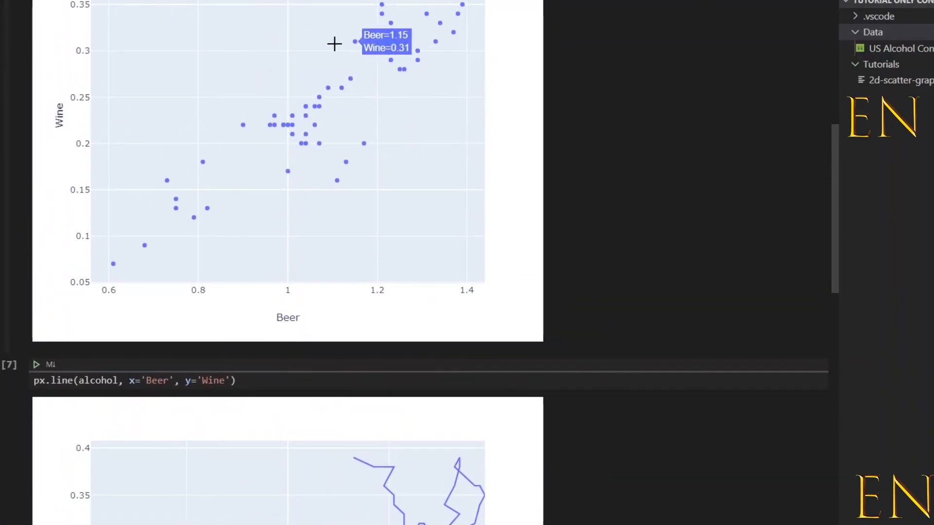
mouse_move(368, 223)
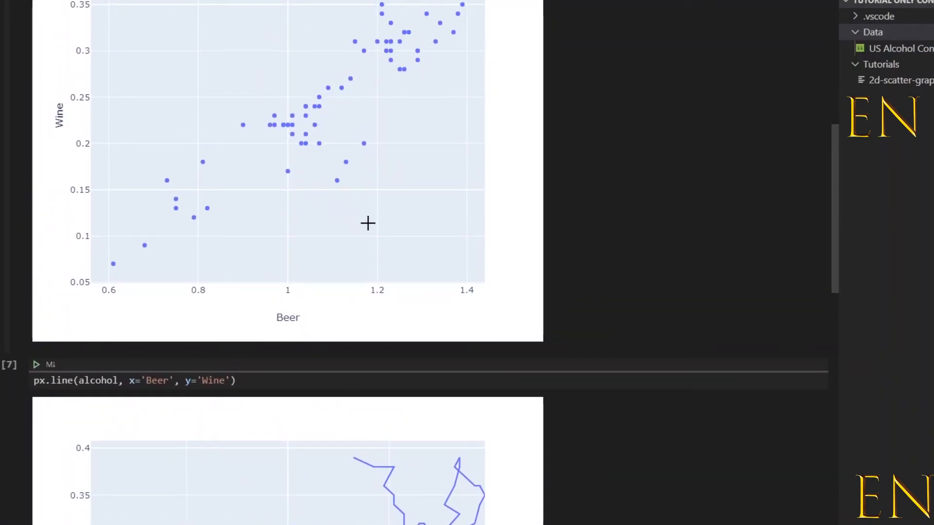
scroll(up, 3)
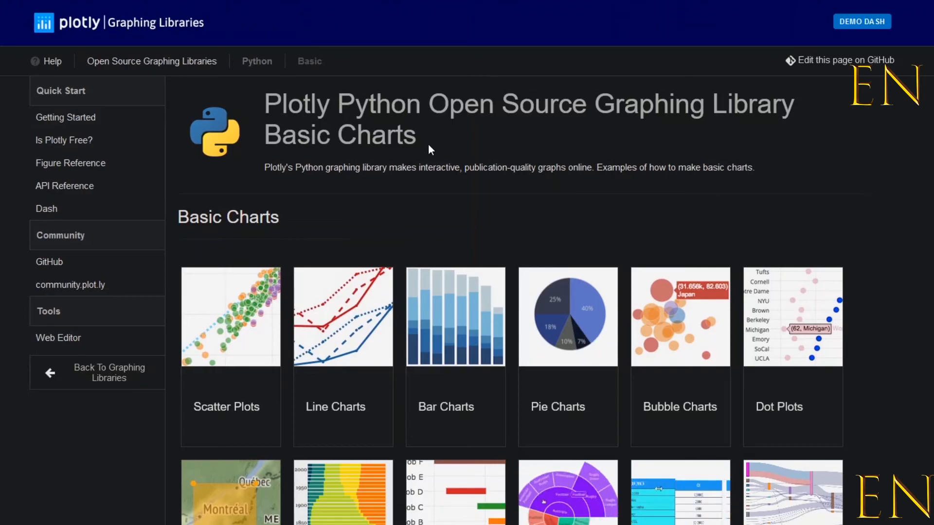
Step: Open the Scatter Plots tutorial from Plotly's Basic Charts page
scroll(down, 3)
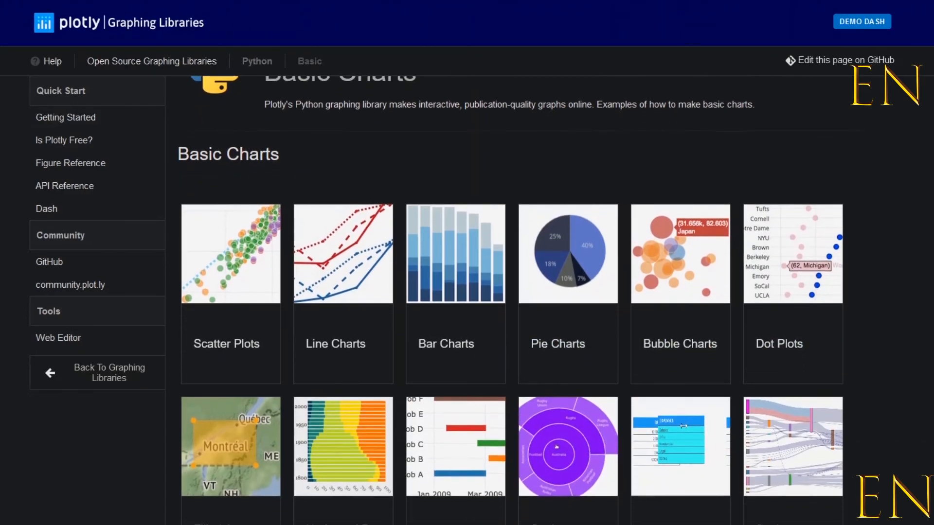
scroll(down, 3)
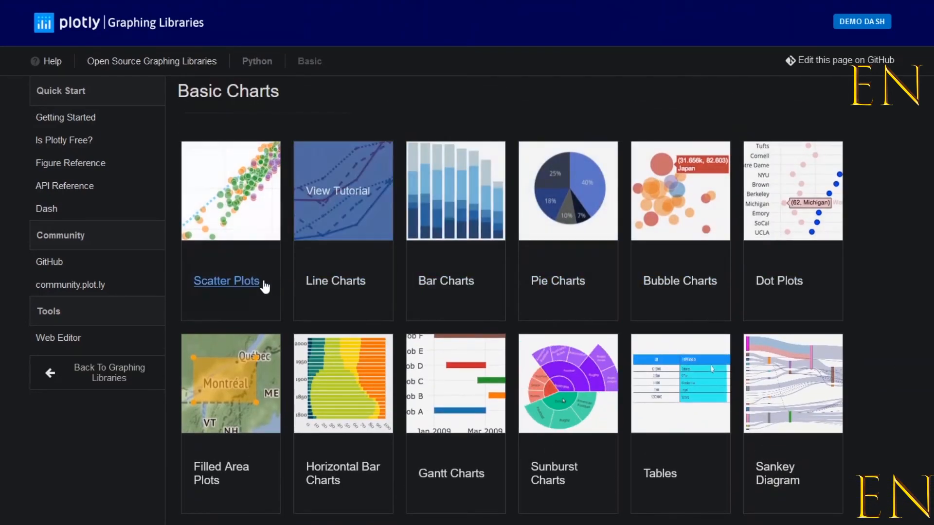
click(226, 280)
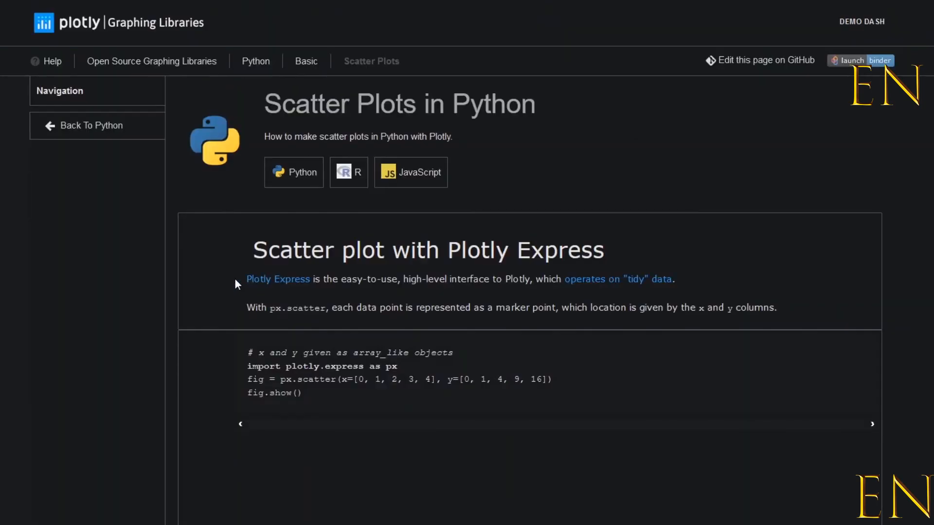
Step: Scroll to the 'Set size and color with column names' example and select 'Set size'
scroll(down, 3)
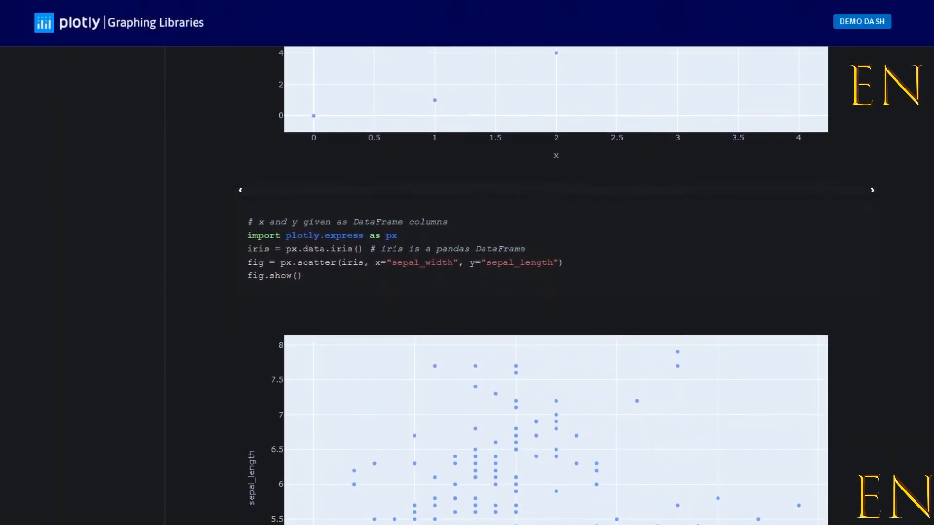
scroll(down, 3)
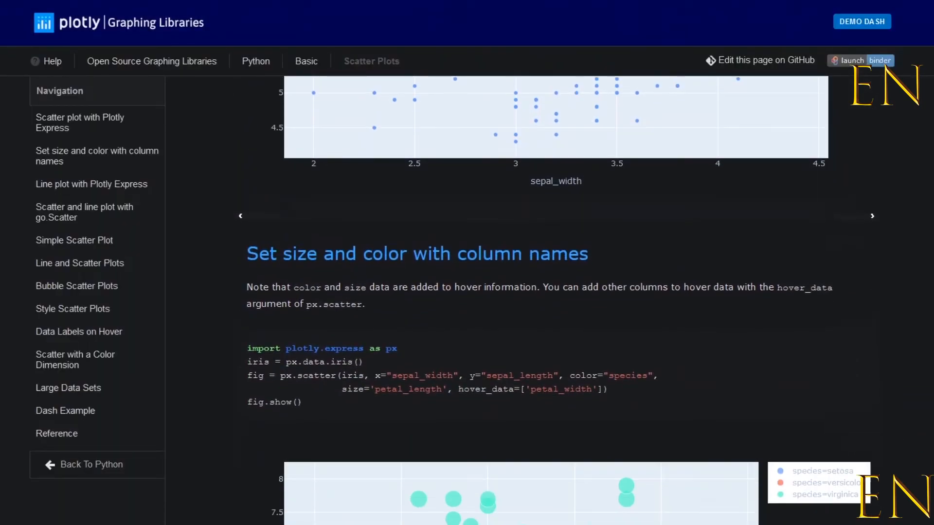
scroll(down, 3)
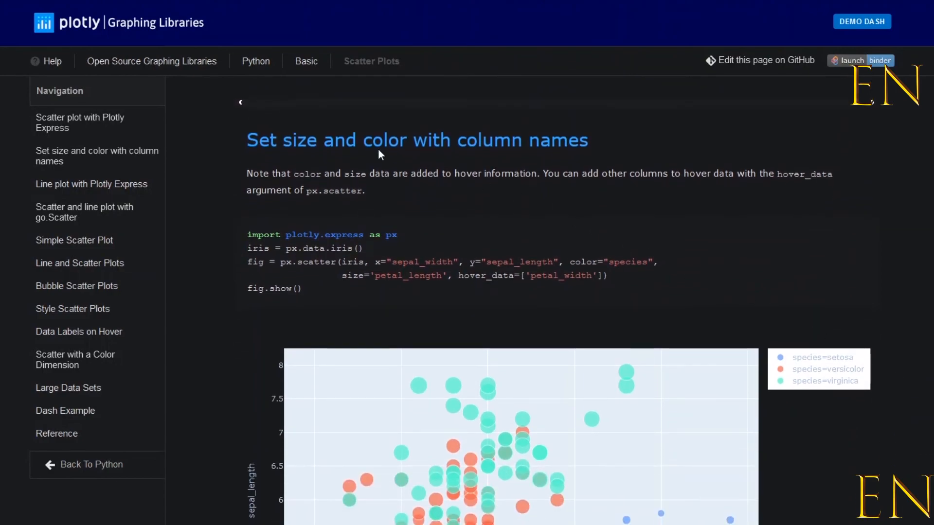
double_click(284, 140)
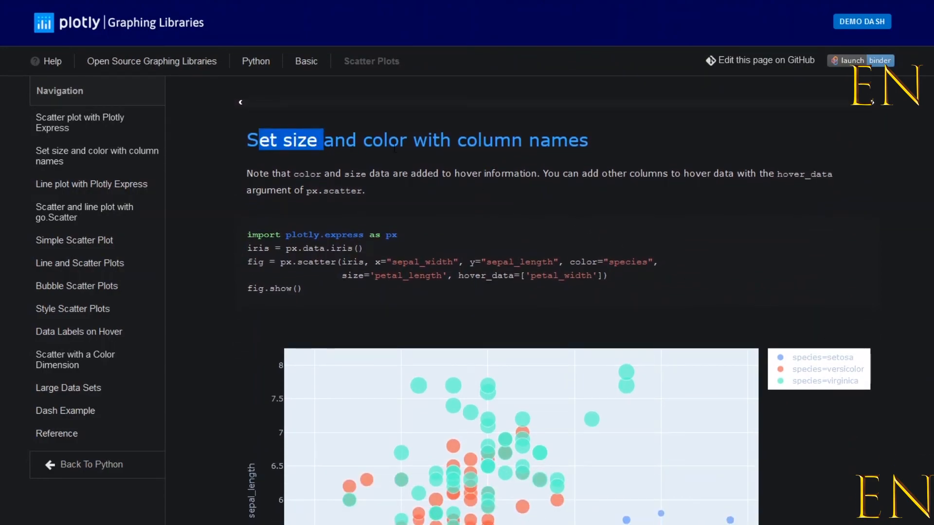
scroll(down, 3)
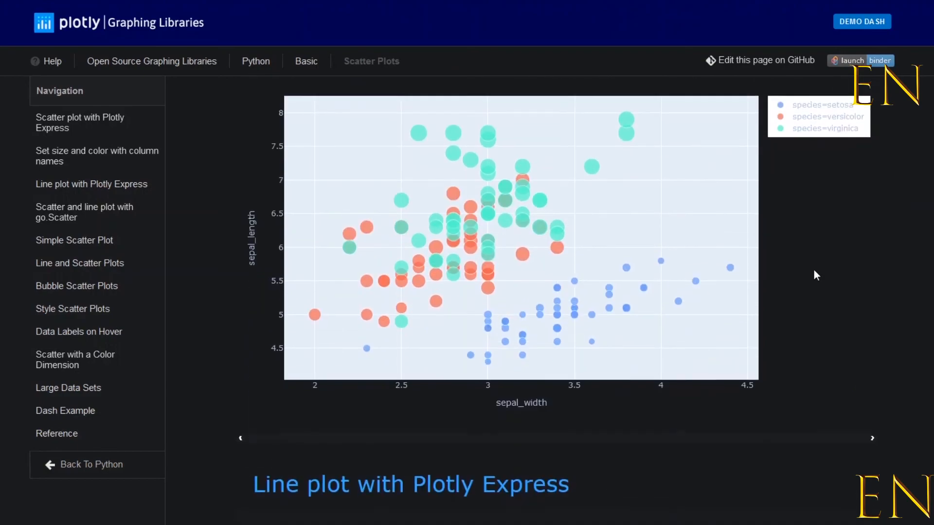
scroll(down, 3)
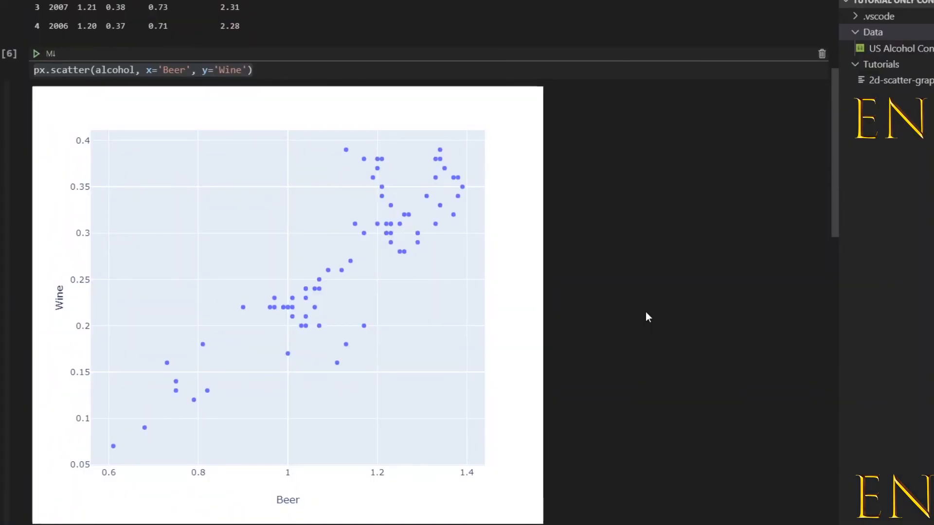
scroll(down, 3)
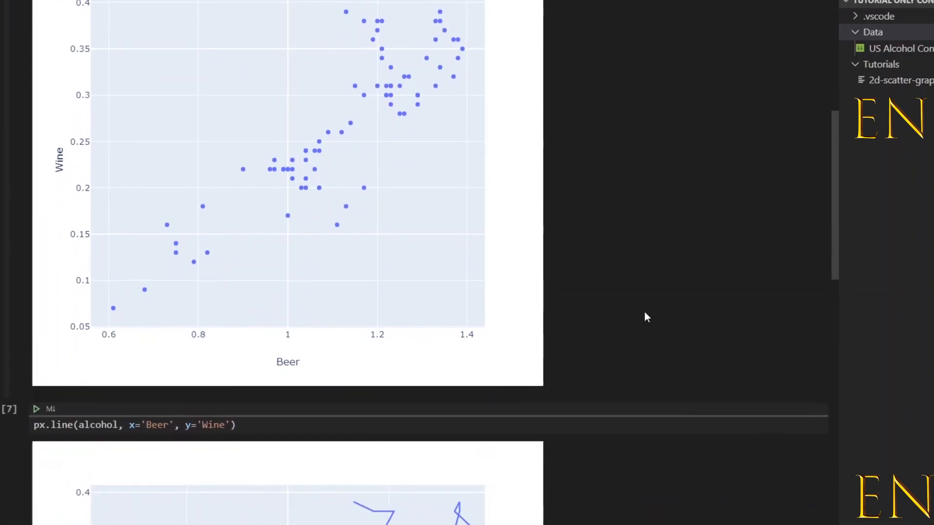
scroll(down, 3)
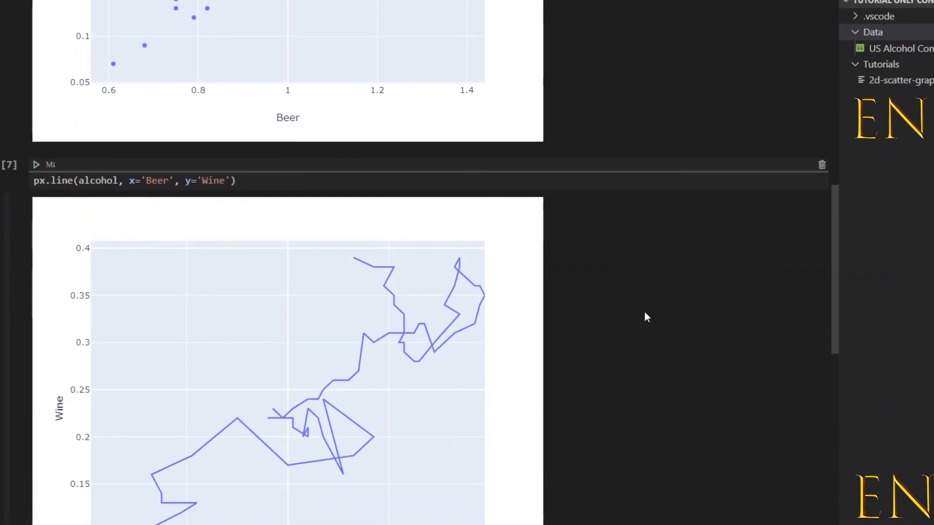
scroll(down, 3)
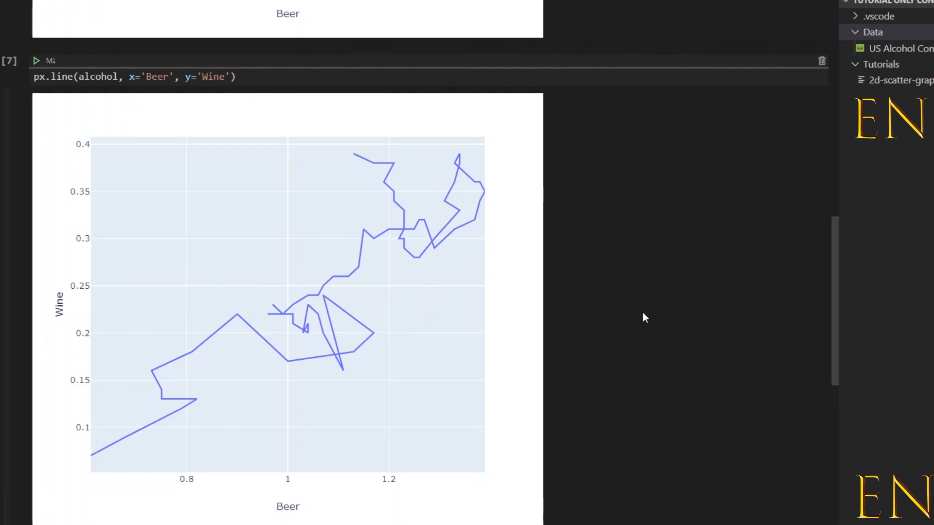
scroll(down, 3)
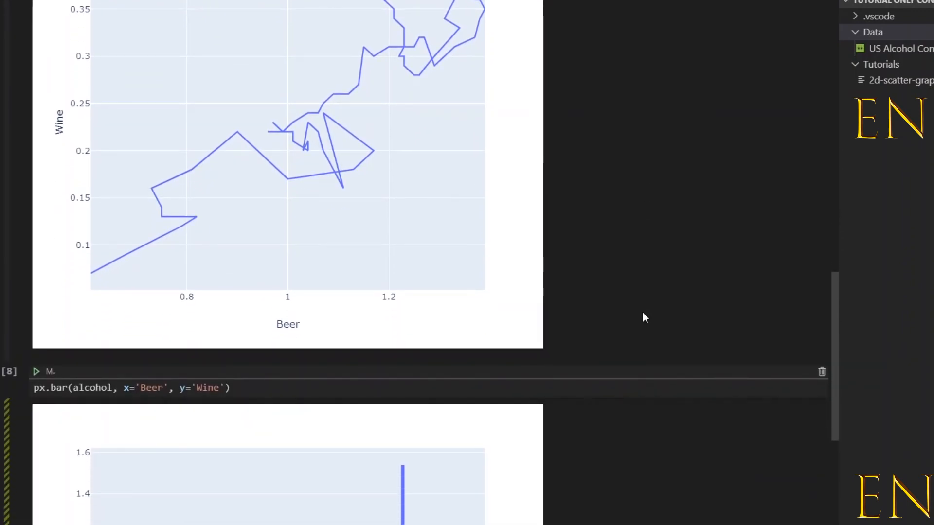
scroll(down, 3)
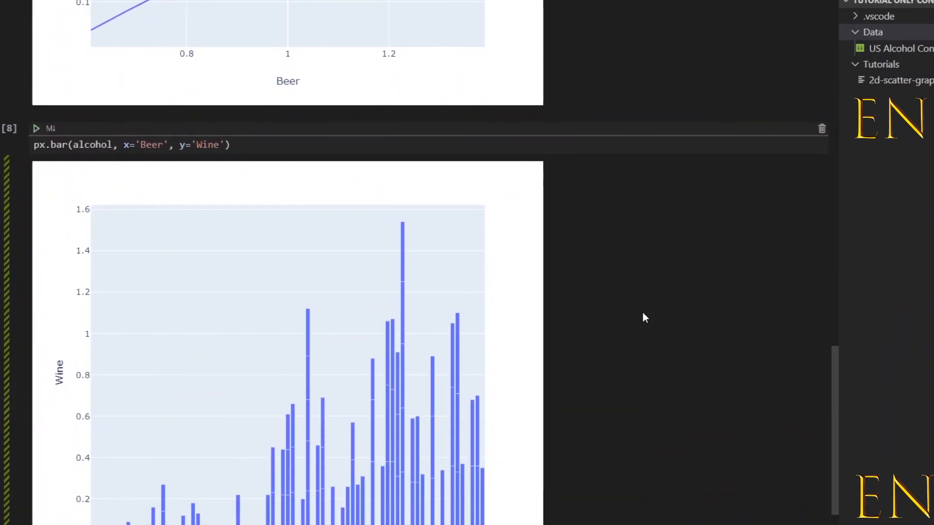